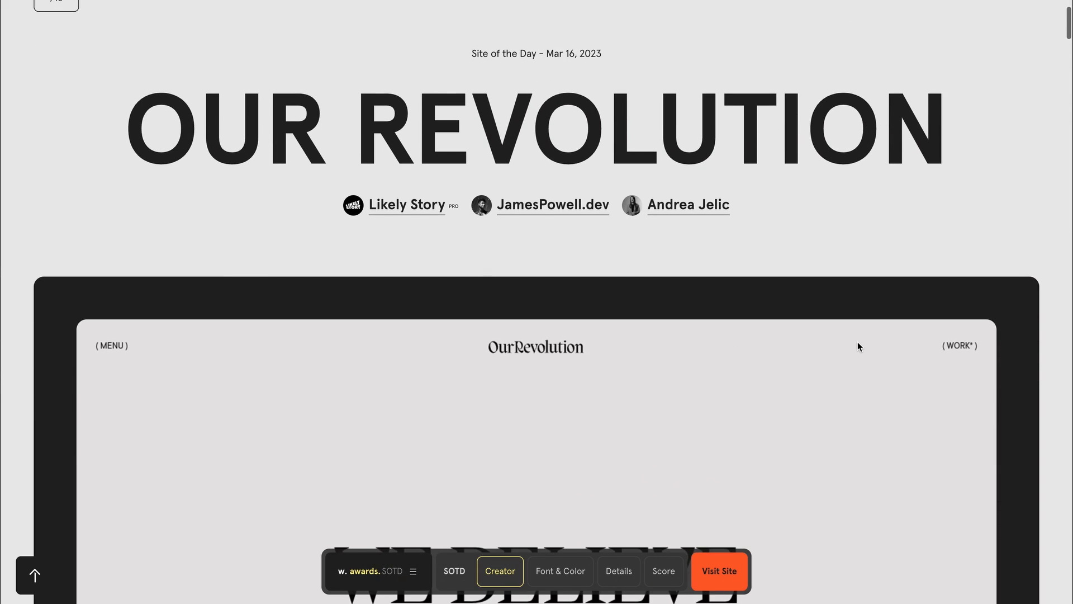
Scroll through the Our Revolution showcase page on Awwwards for reference.
scroll("down", 3)
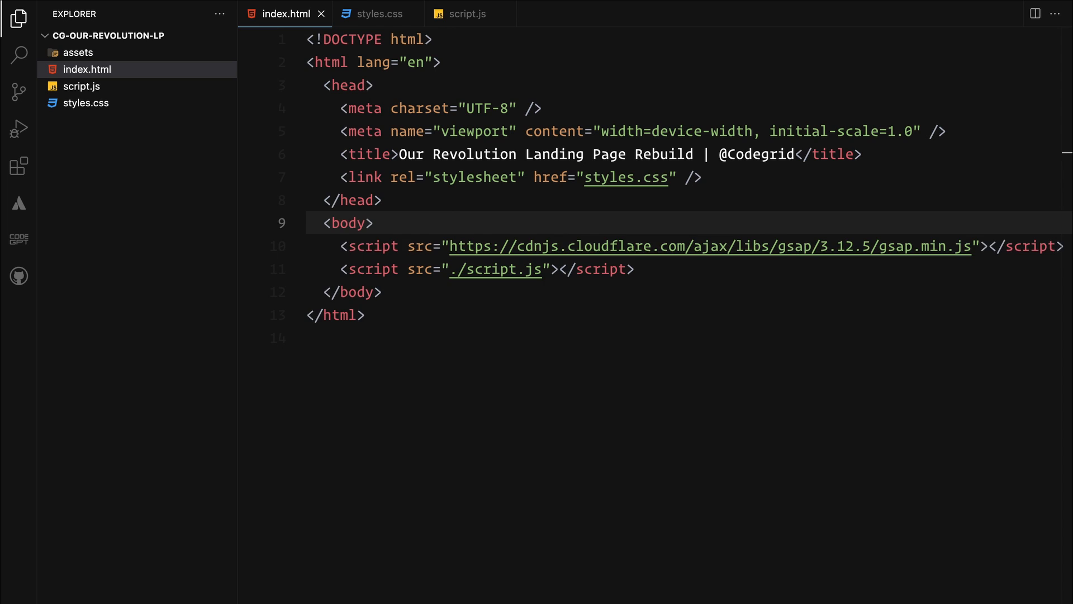
Build a container holding a loader with a loader-imgs div and an empty website-content div.
type("<div class=\"container\"></div>")
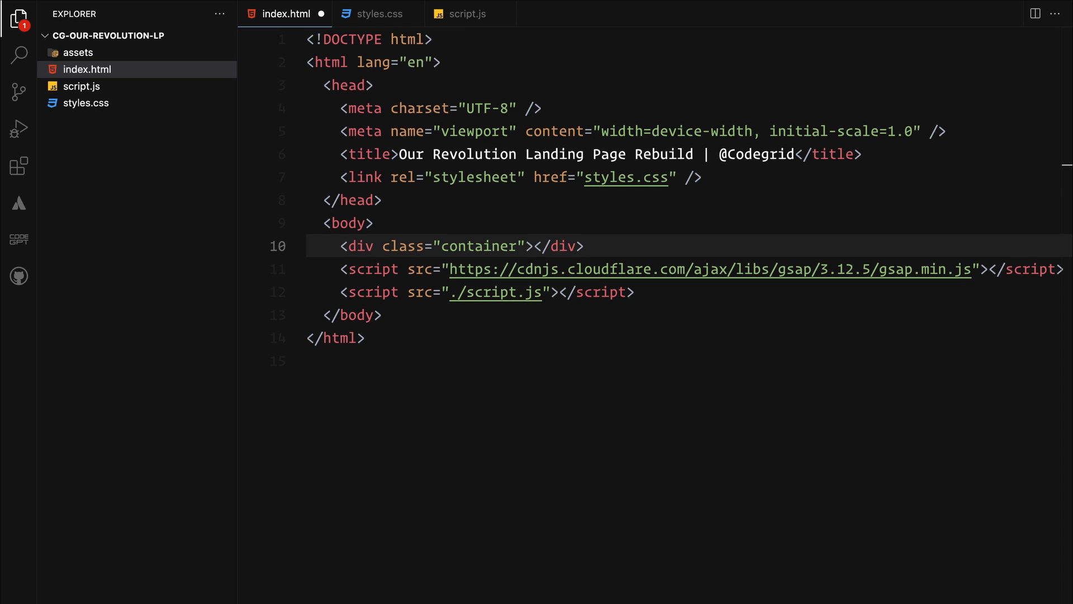
type("<div class=\"loader\"></div>")
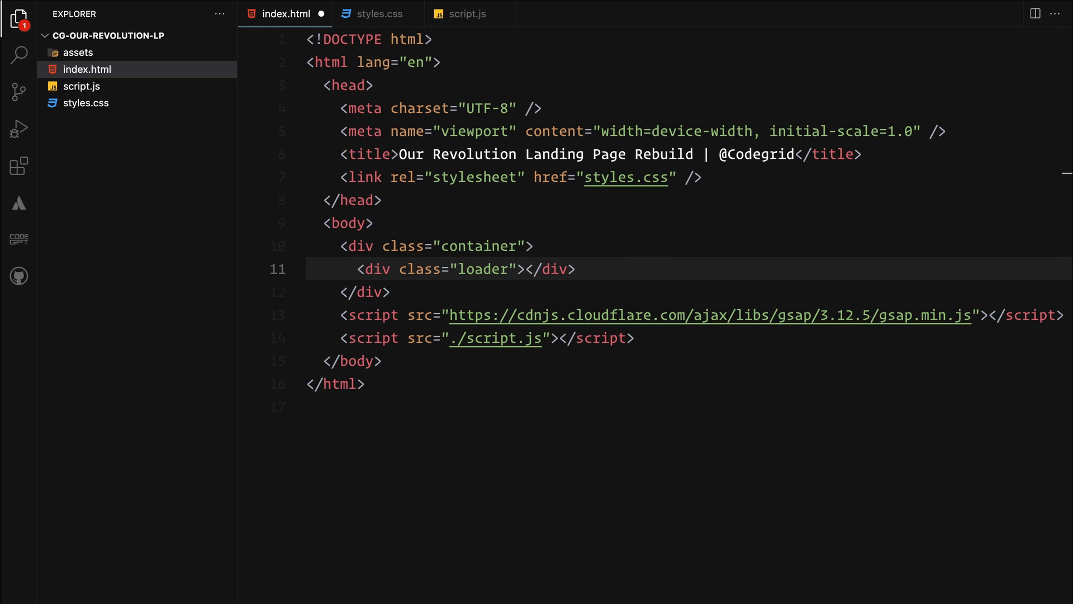
type(".website-c")
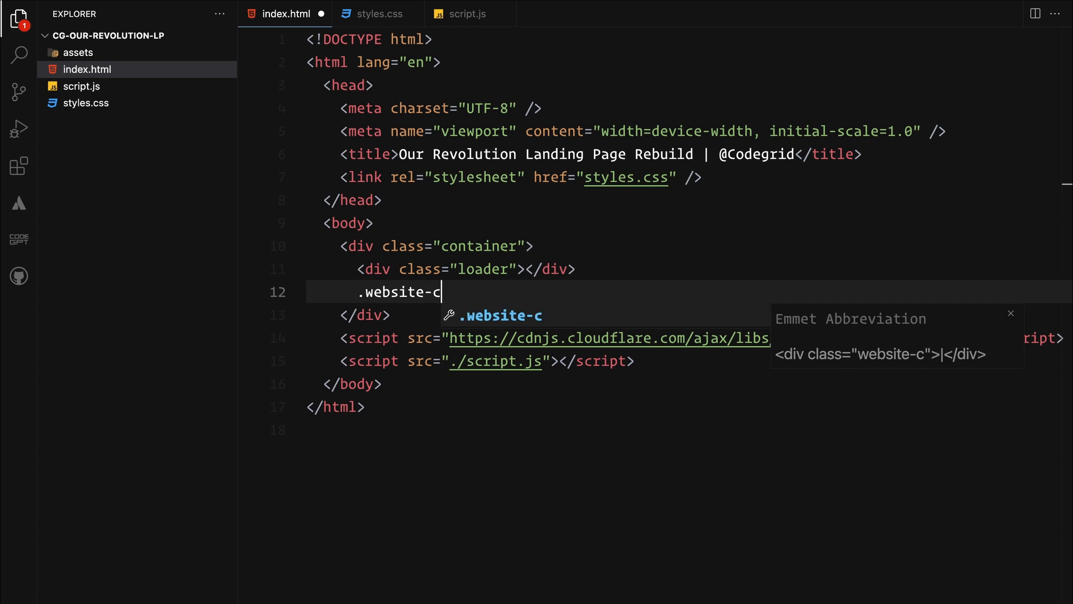
key("Tab")
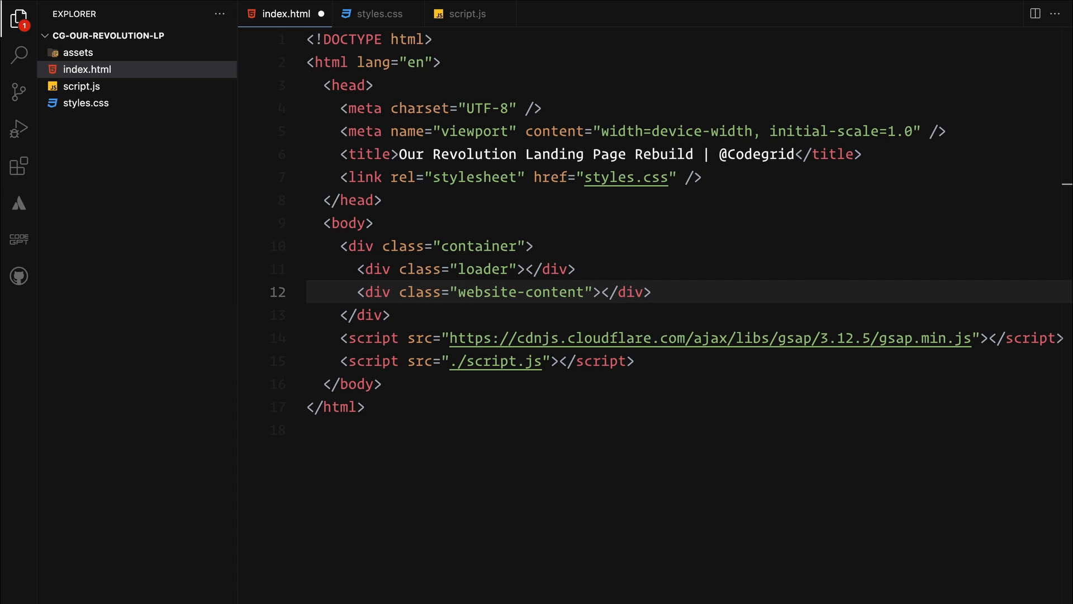
key("Enter")
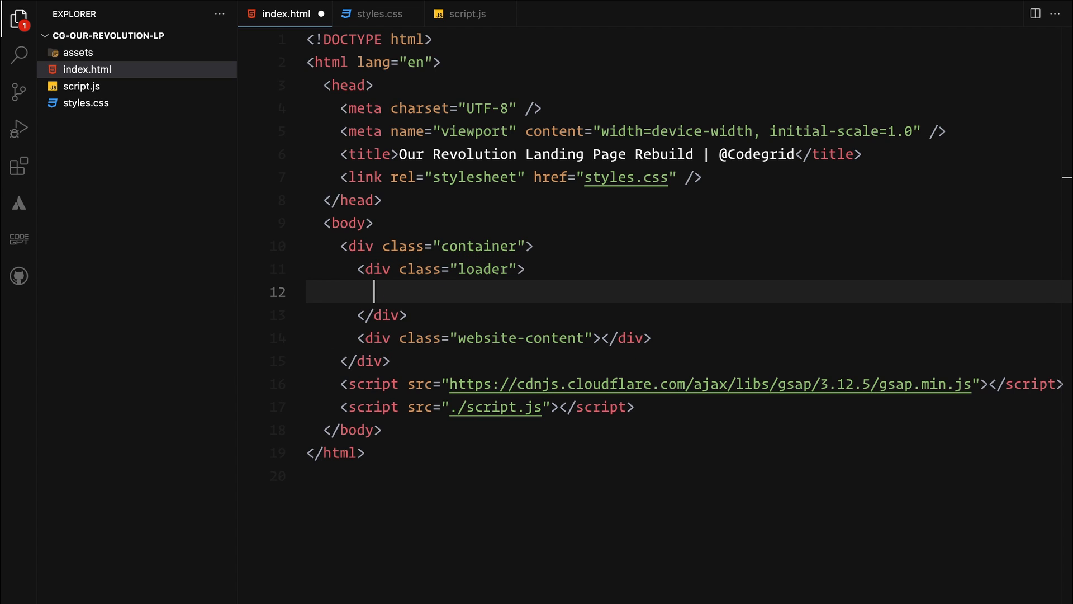
type(".loader-imgs")
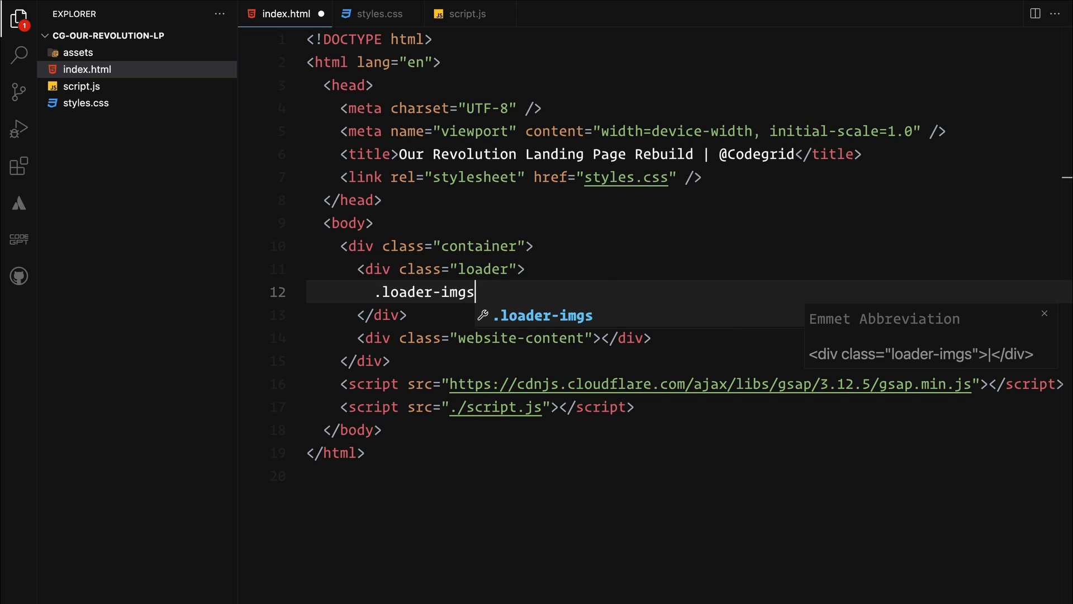
key("Tab")
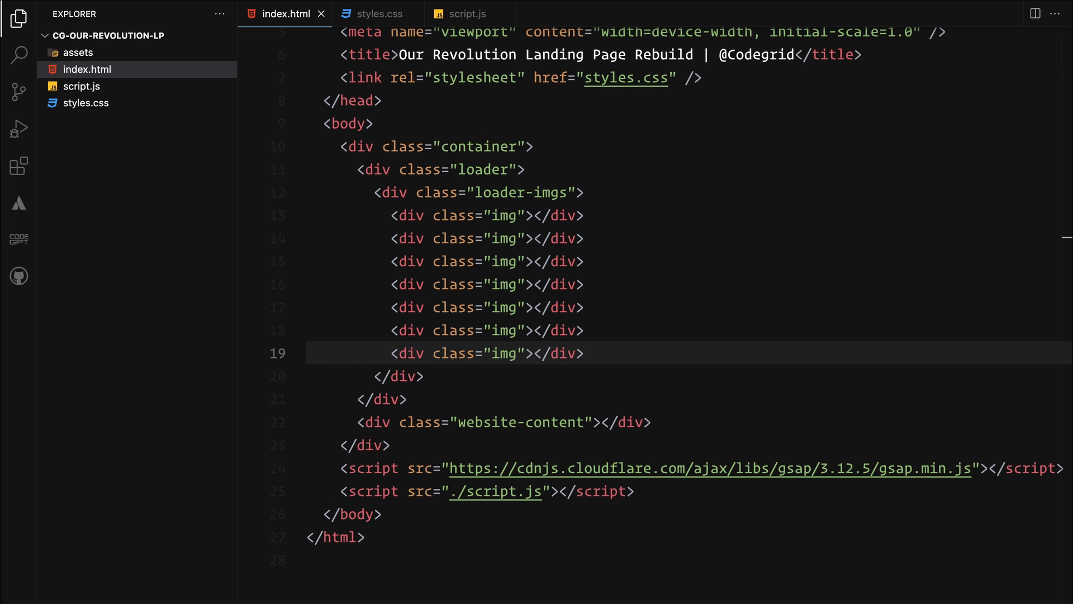
Fill loader-imgs with img tiles from ./assets (img1.jpg onward) and a logo.png div with id loader-logo.
type("<img src=\".\" alt=\"\">")
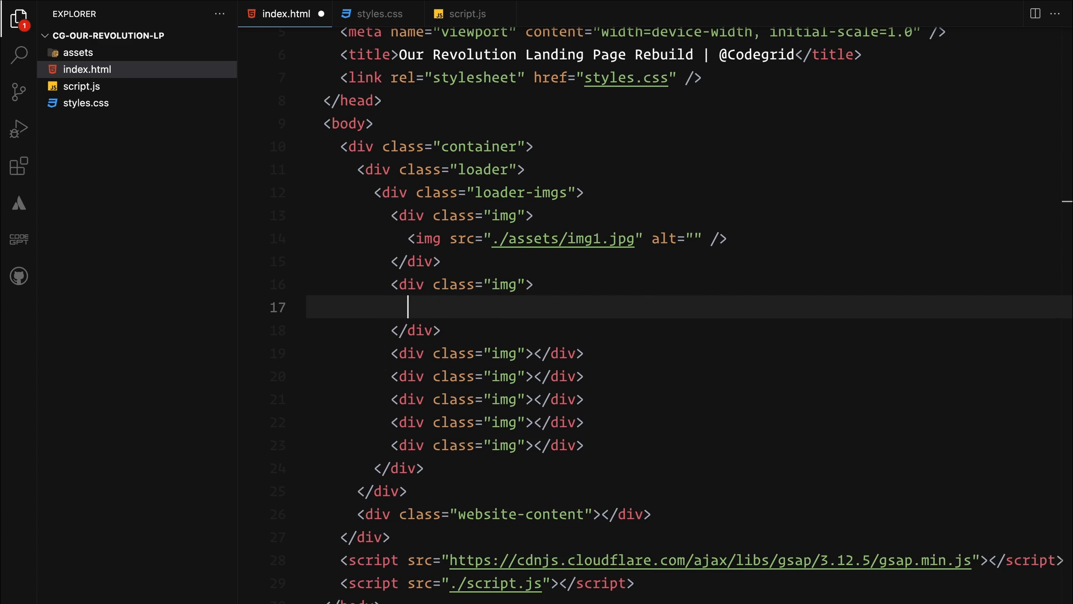
type("<img src=\"./assets/img1.jpg\" alt=\"\" />")
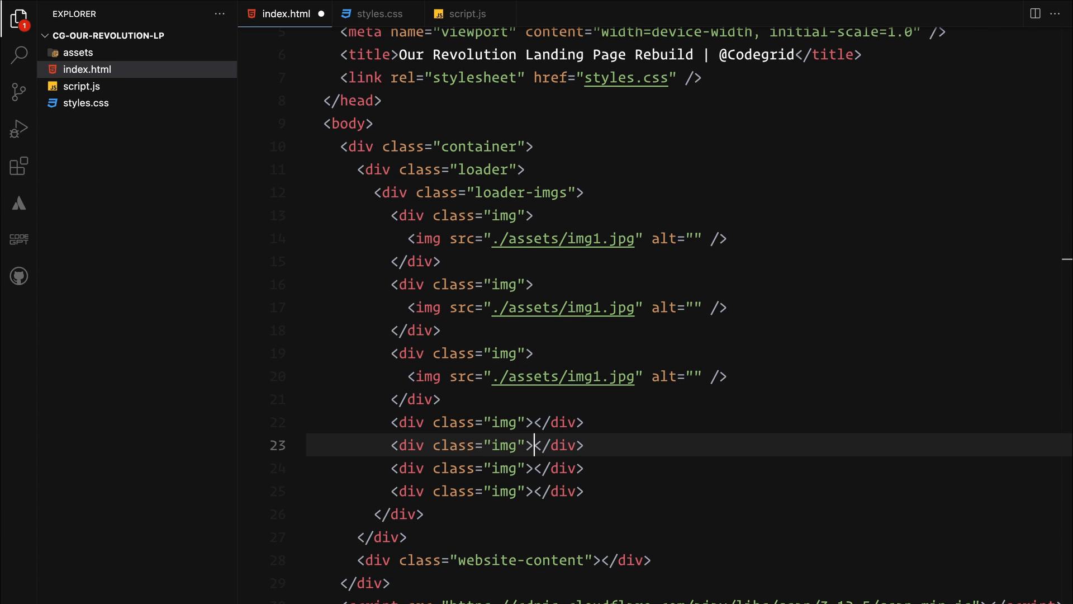
type("<img src=\"./assets/img1.jpg\" alt=\"\" />")
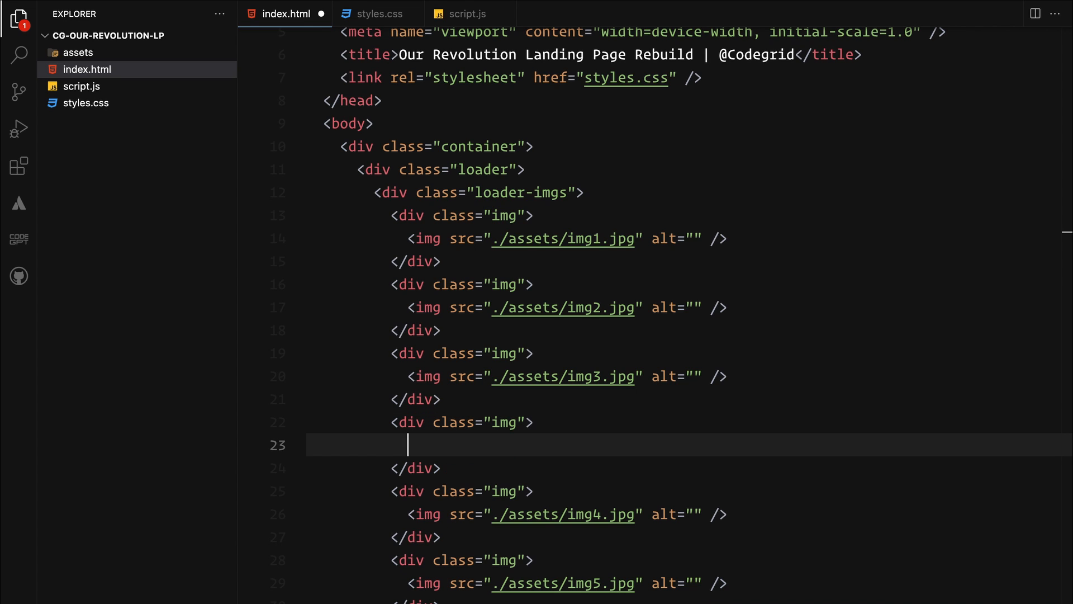
type("img src=\"./assets/\" alt=\"\">")
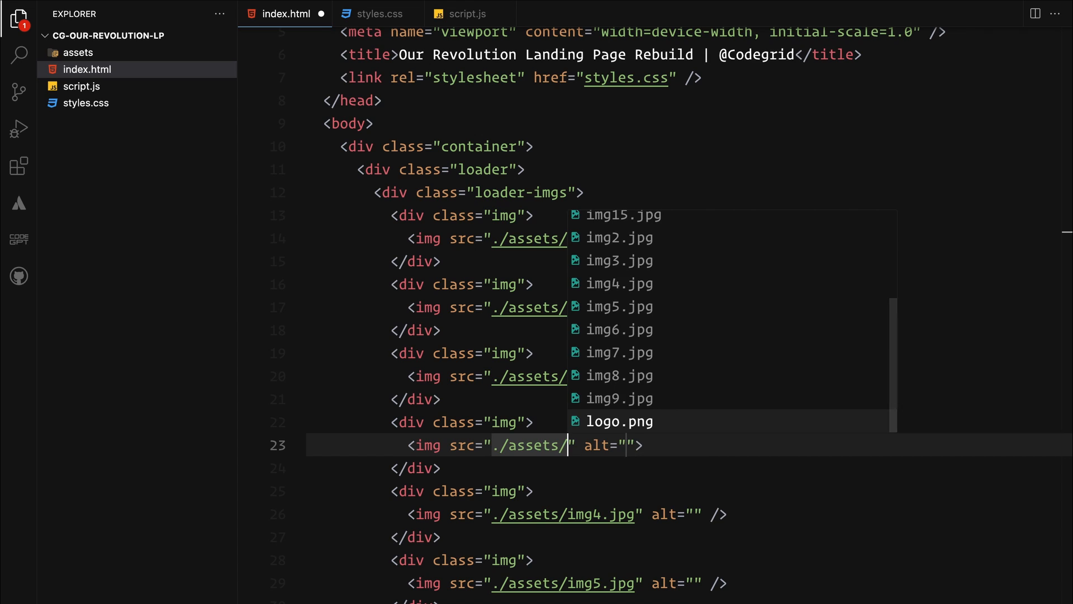
left_click(618, 421)
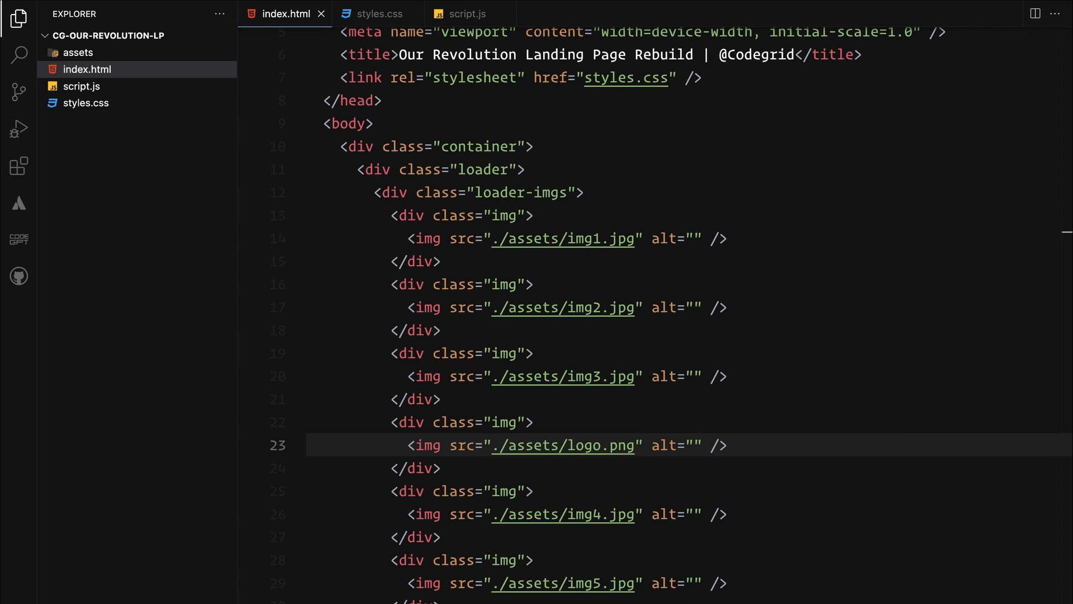
type("id=\"l\"")
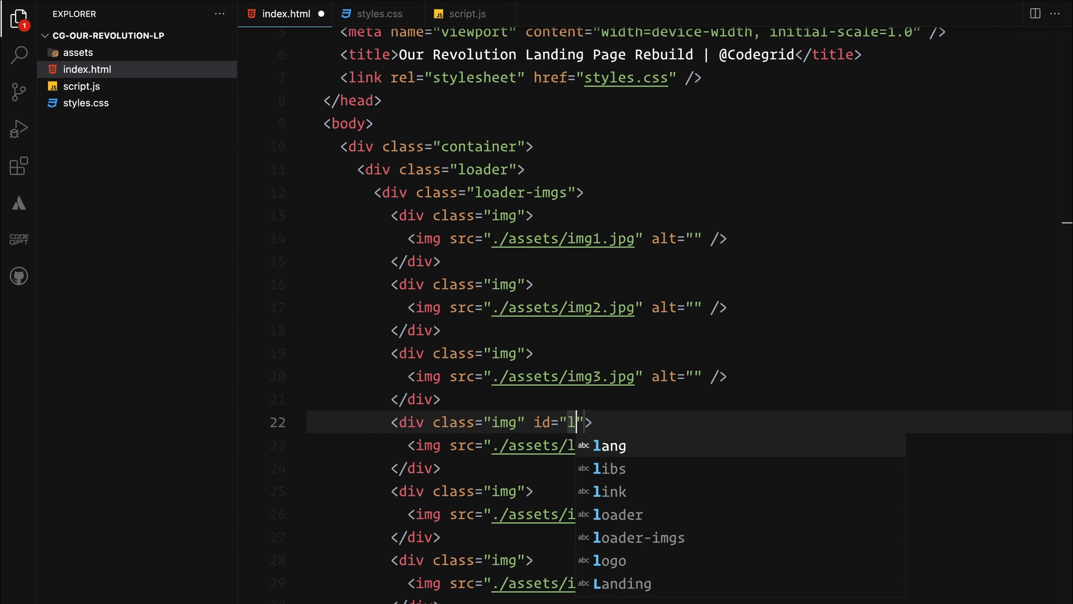
type("oader-logo")
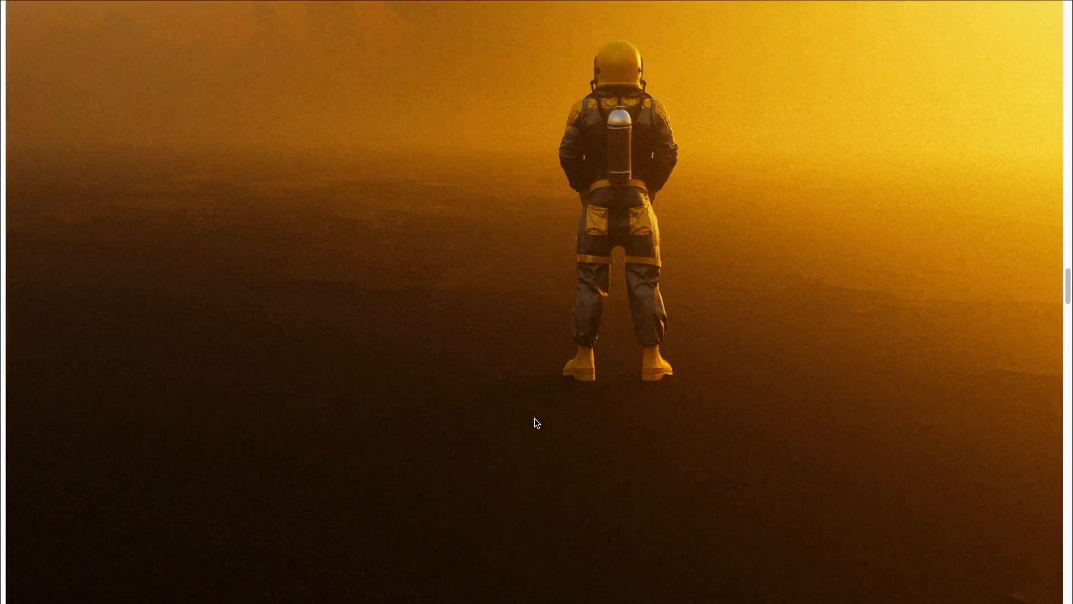
Scroll the preview and return to the empty website-content div ready for markup.
scroll("down", 3)
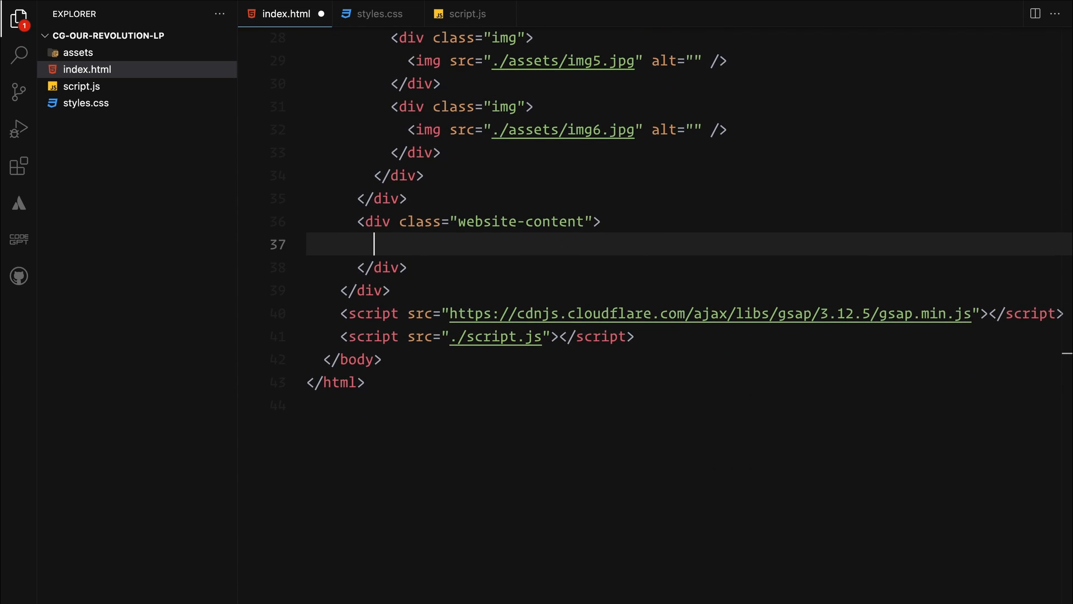
Add a nav of three nav-item links (logo id on the middle) and a hero div with three h1 headlines.
type("<nav>")
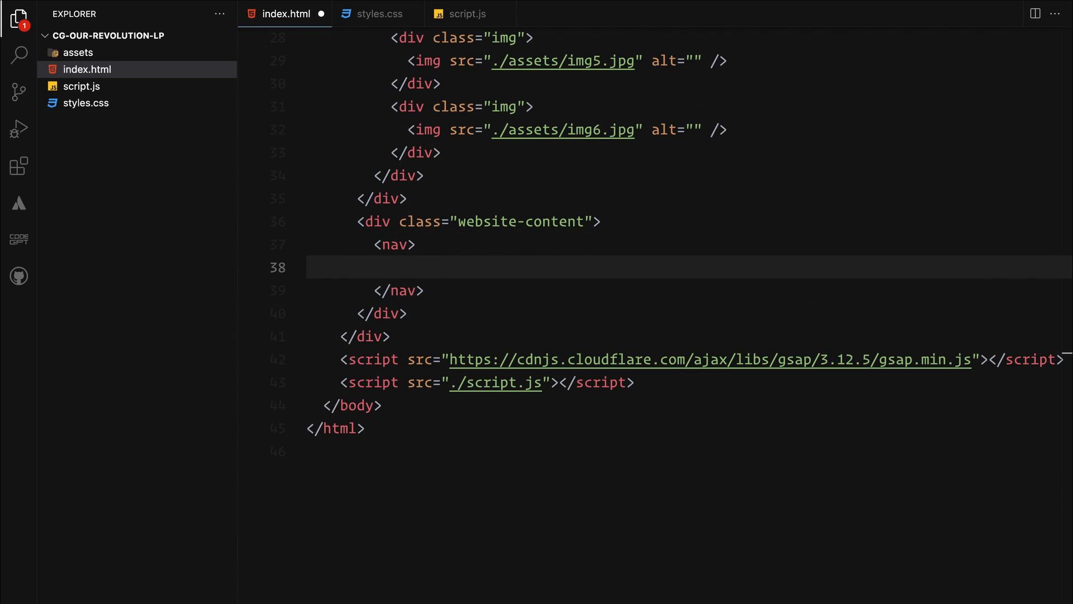
type("<div class=\"nav-item\"></div>")
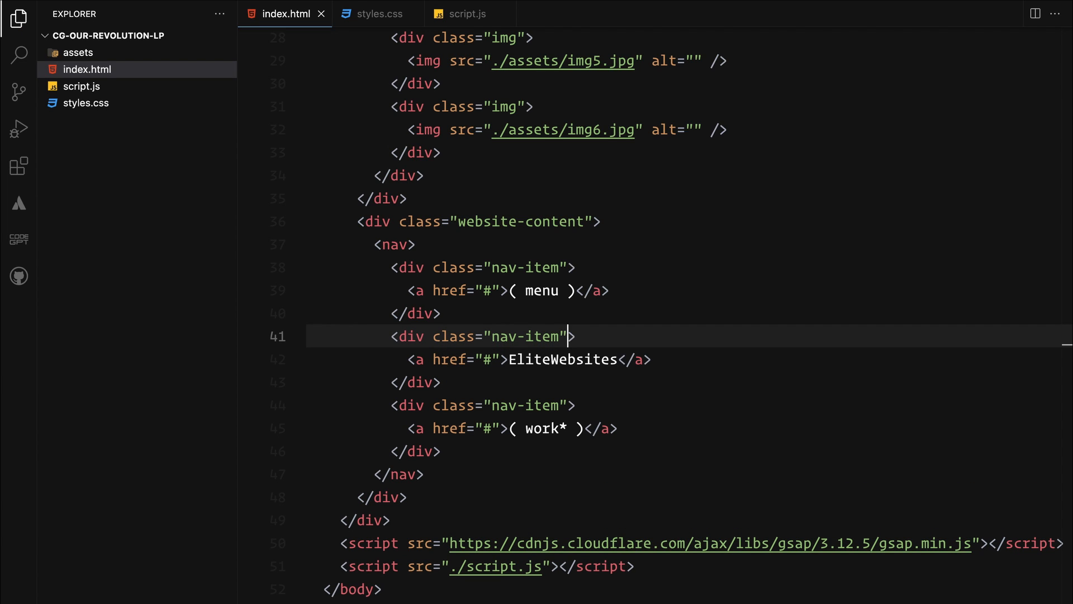
type("id=\"logo\"")
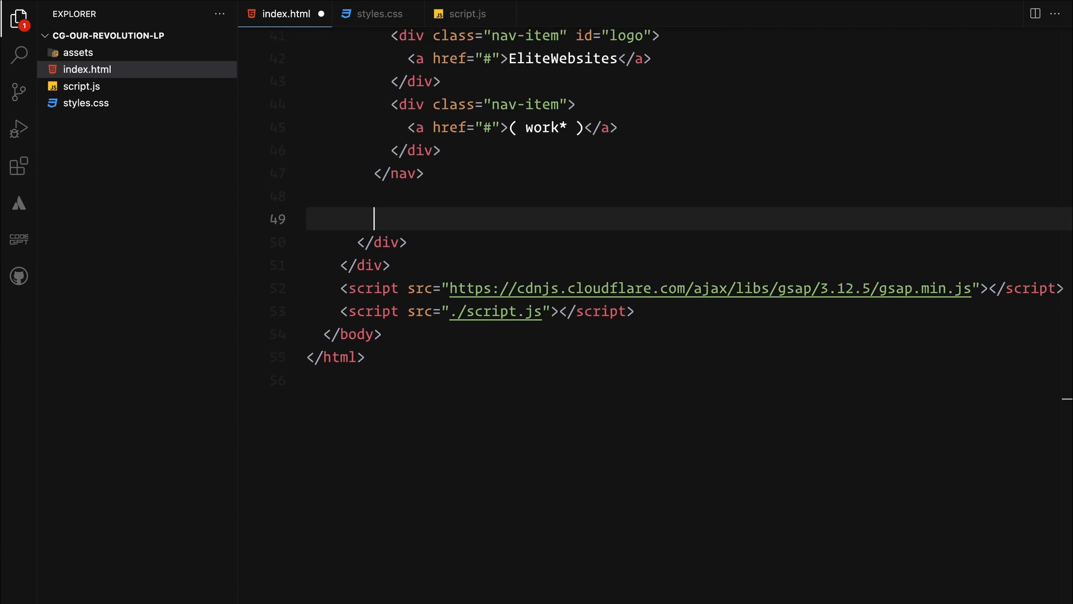
type("<div class=\"hero\">")
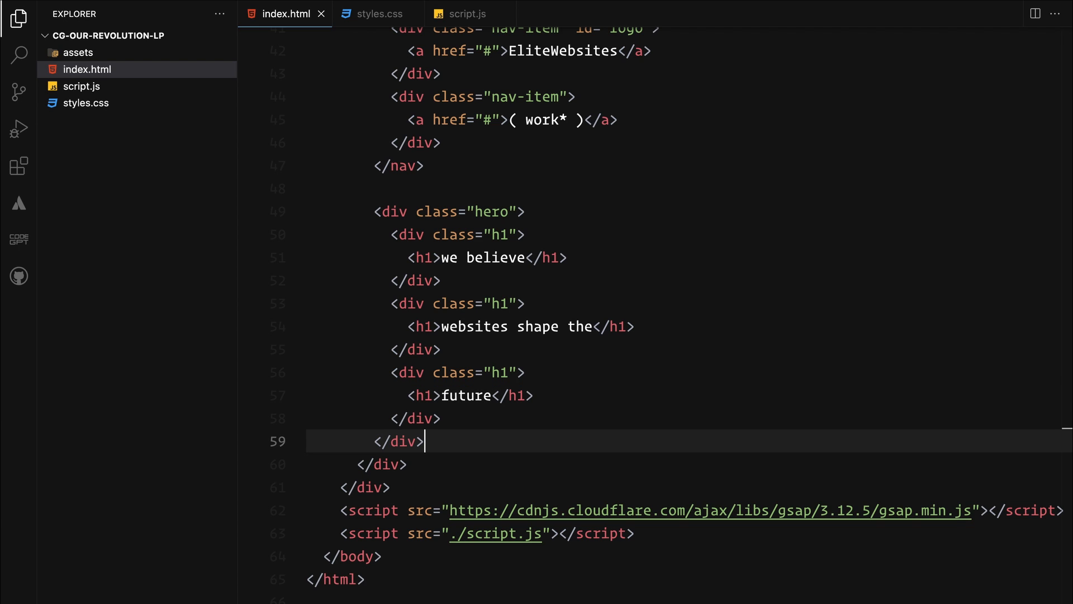
Add a footer below the hero containing a div with class item.
key("Enter")
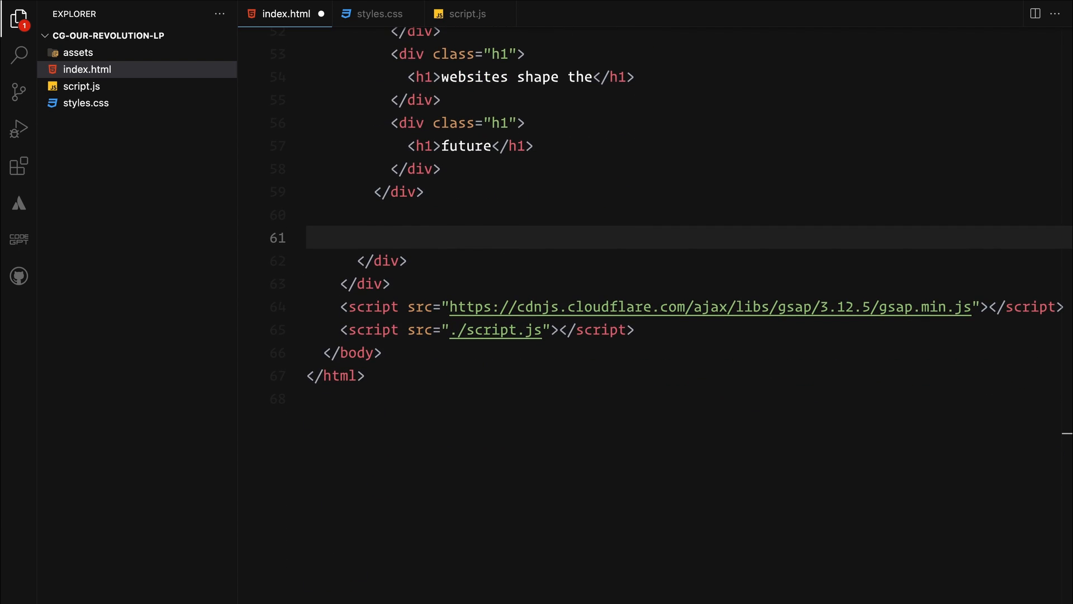
type("<footer>")
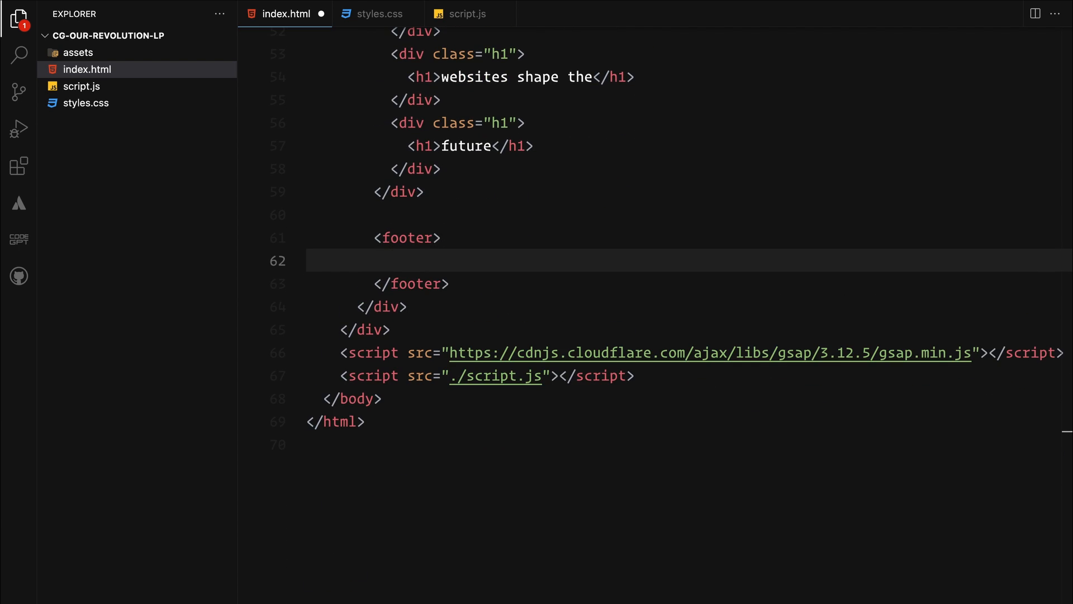
type("<div class=\"item\">")
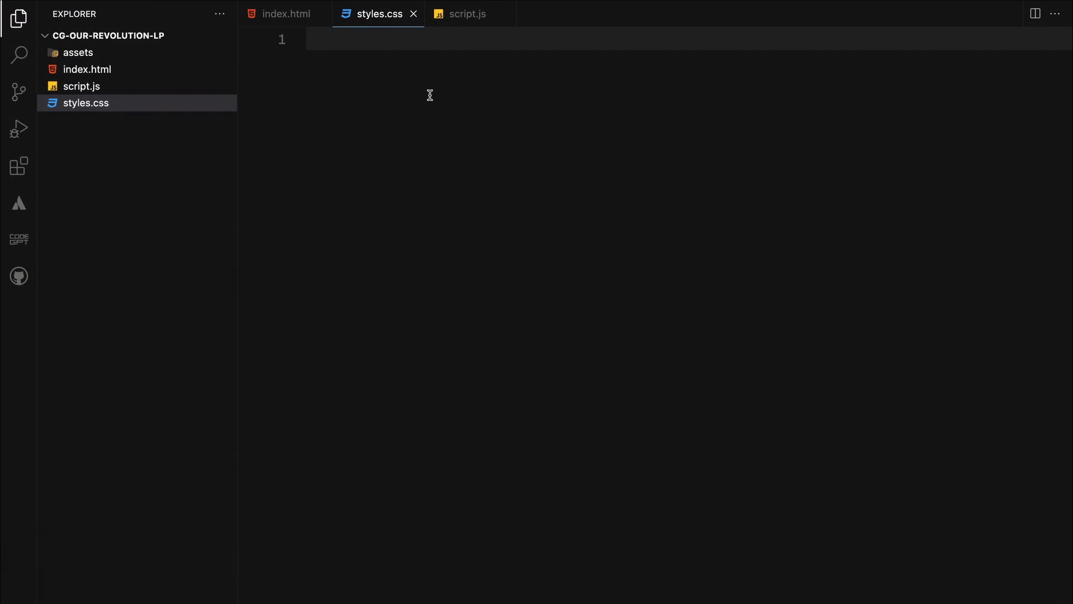
Write a universal * rule setting margin and padding to 0 in styles.css.
type("*")
type("margin: ;")
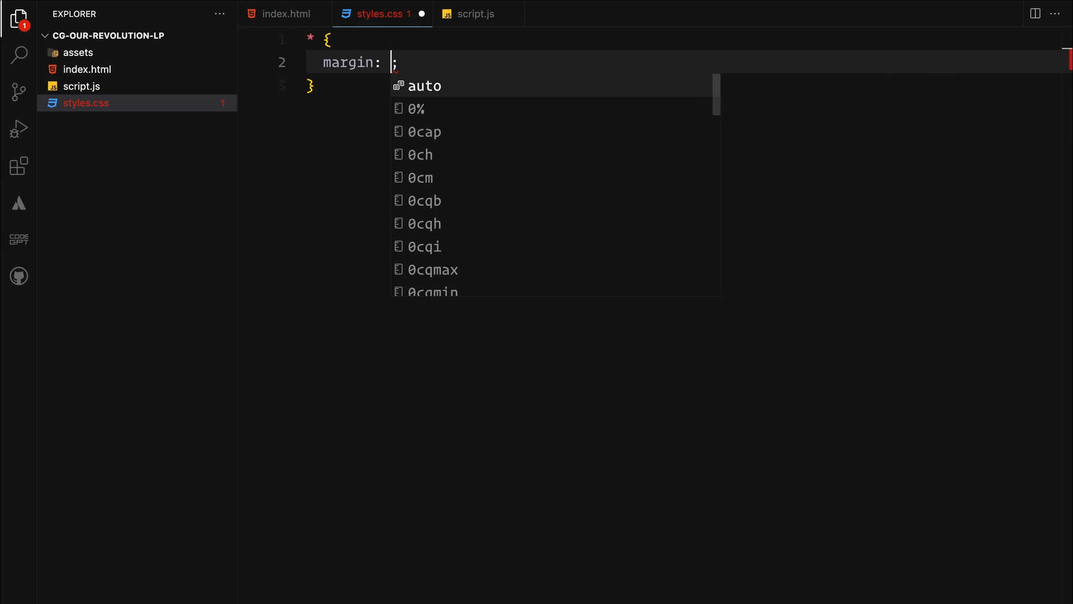
type("0;")
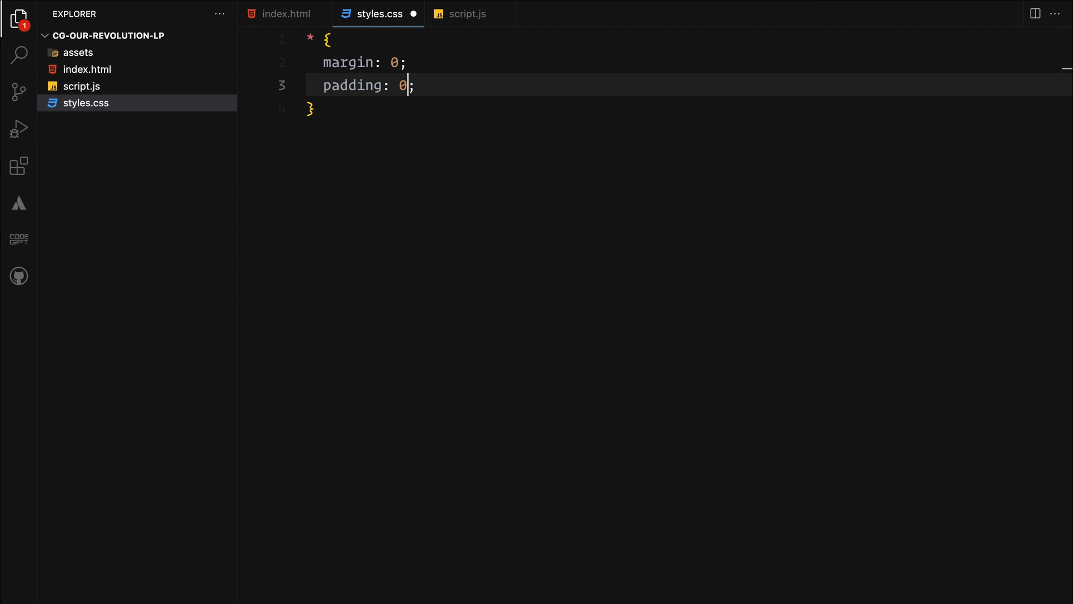